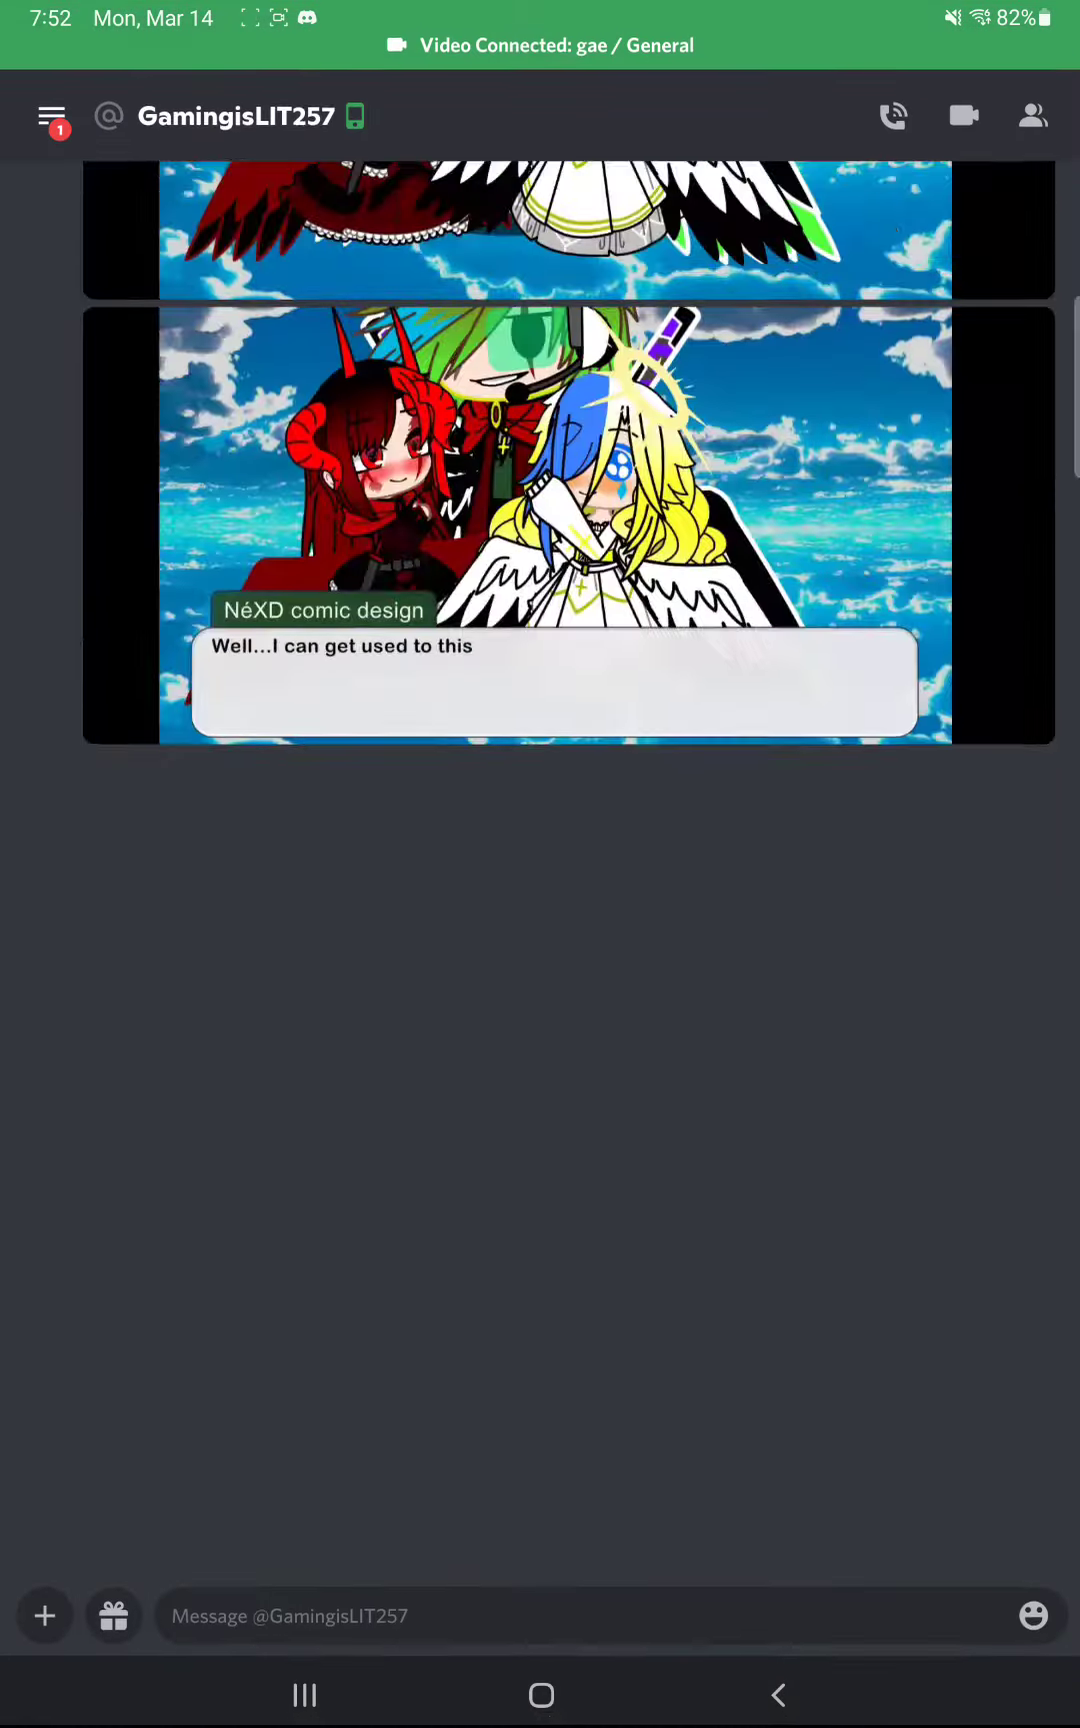
Open a comic panel full-screen, return to the DM, and scroll to Greg's 'Why are you dating two girls?' panel.
{"action": "left_click", "coordinate": [52, 114]}
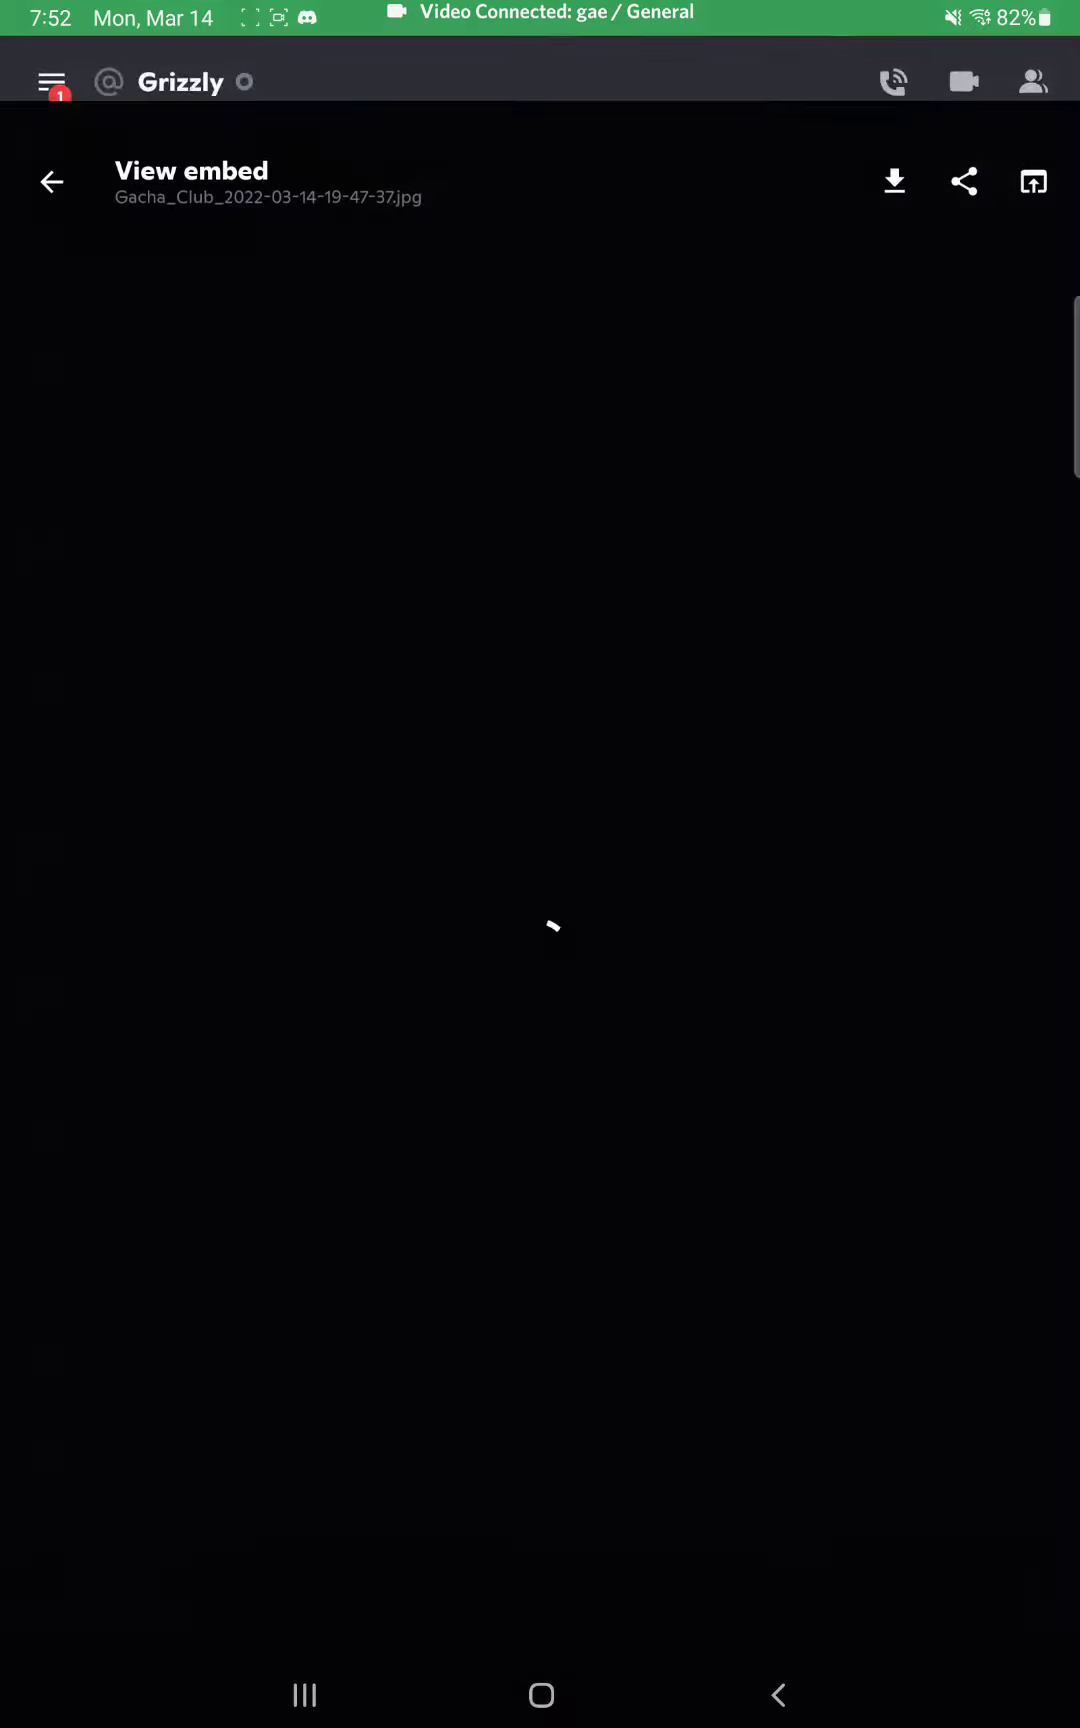
{"action": "left_click", "coordinate": [49, 181]}
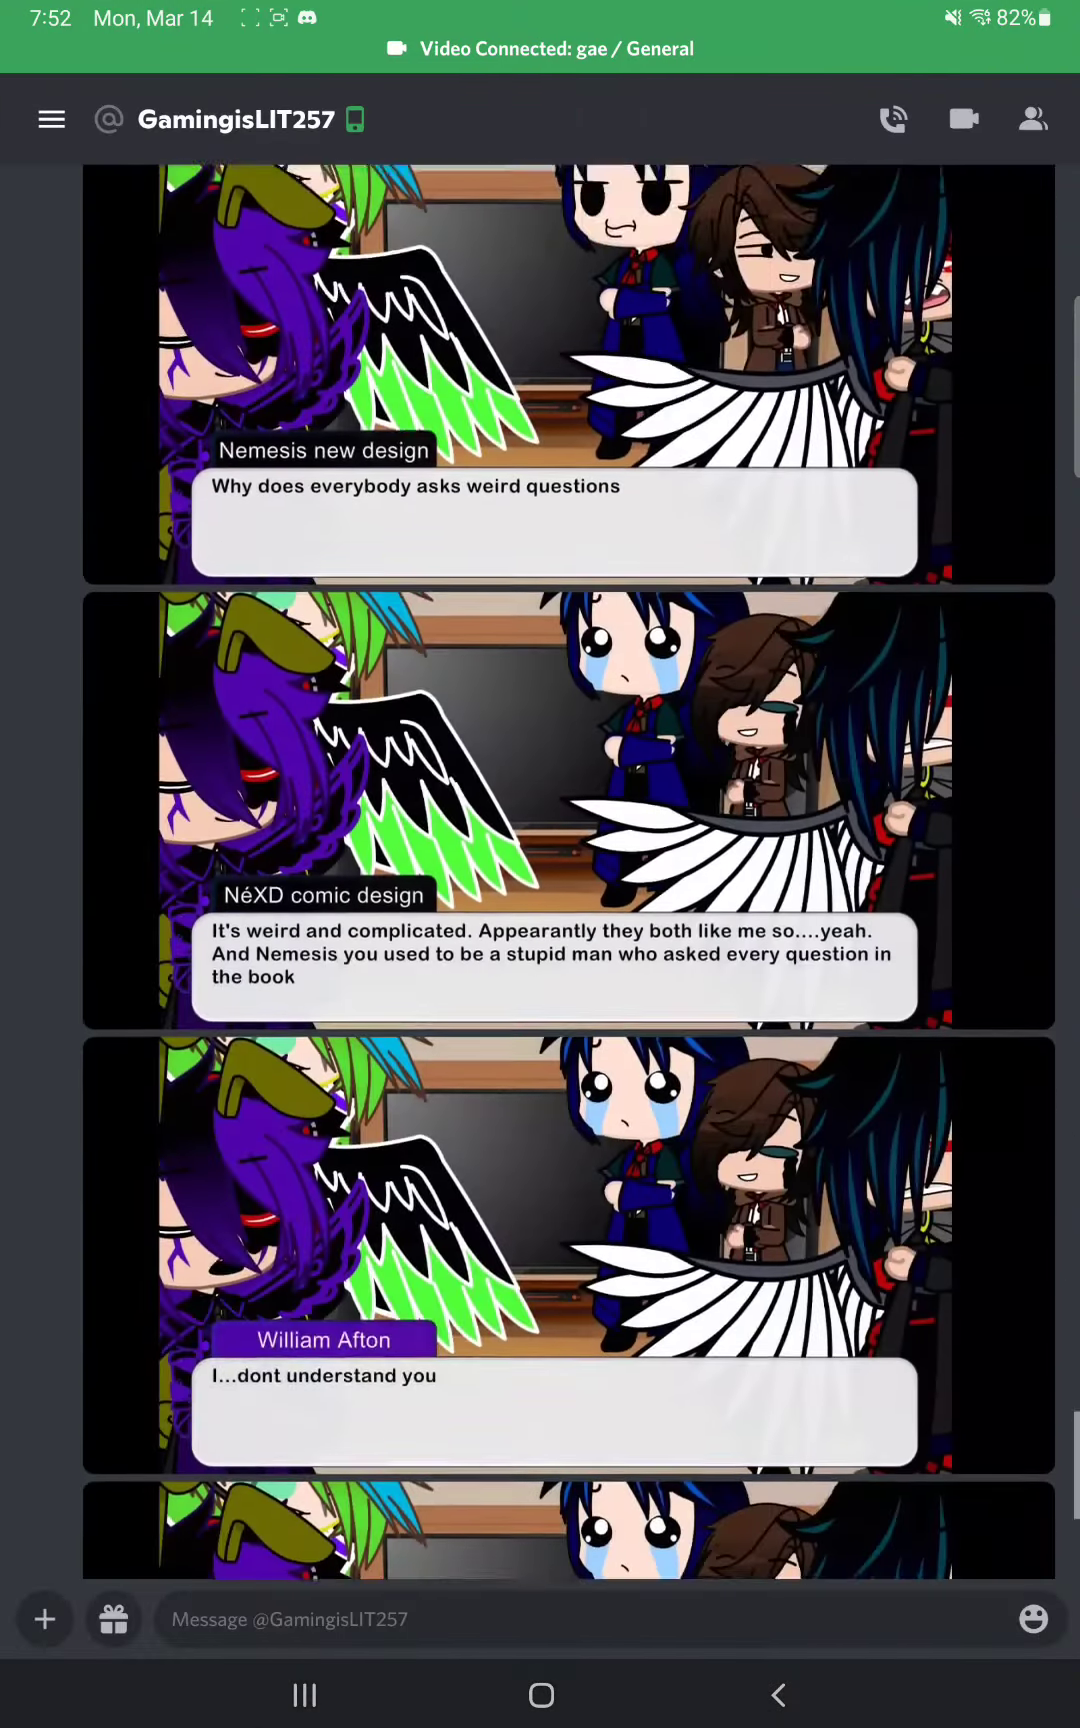
{"action": "scroll", "scroll_direction": "down", "scroll_amount": 3}
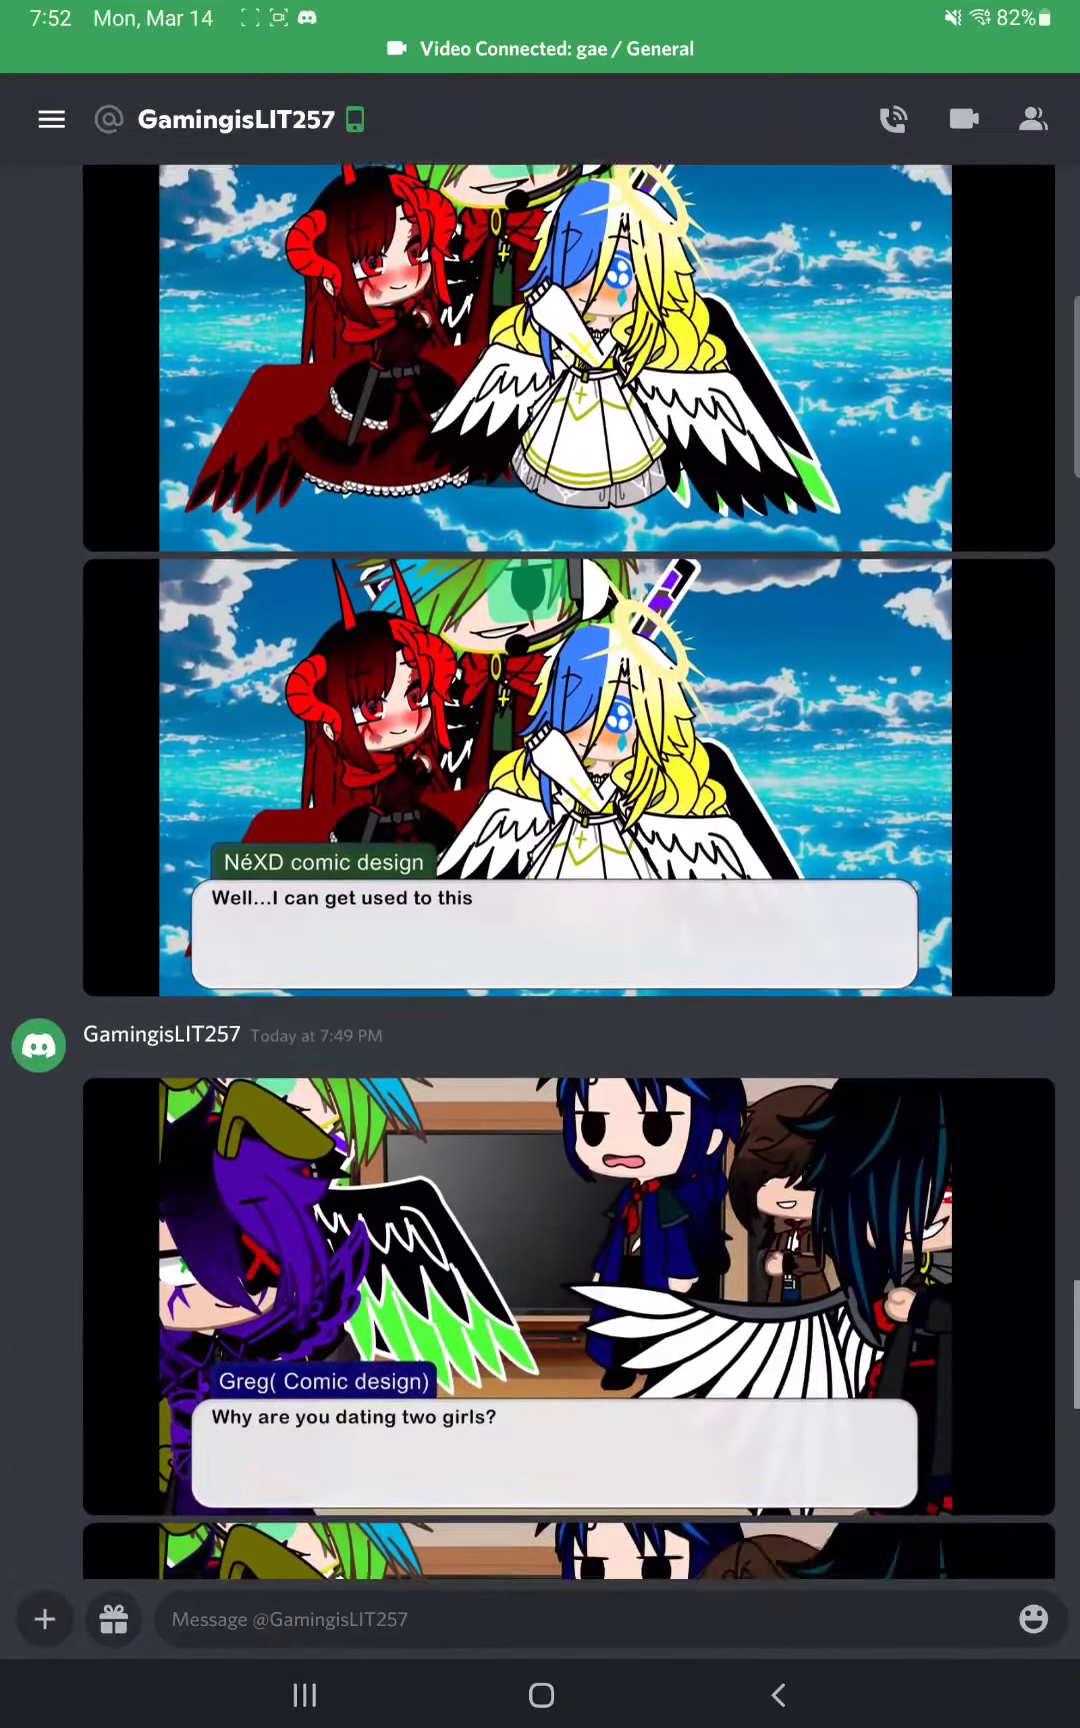
{"action": "scroll", "scroll_direction": "down", "scroll_amount": 3}
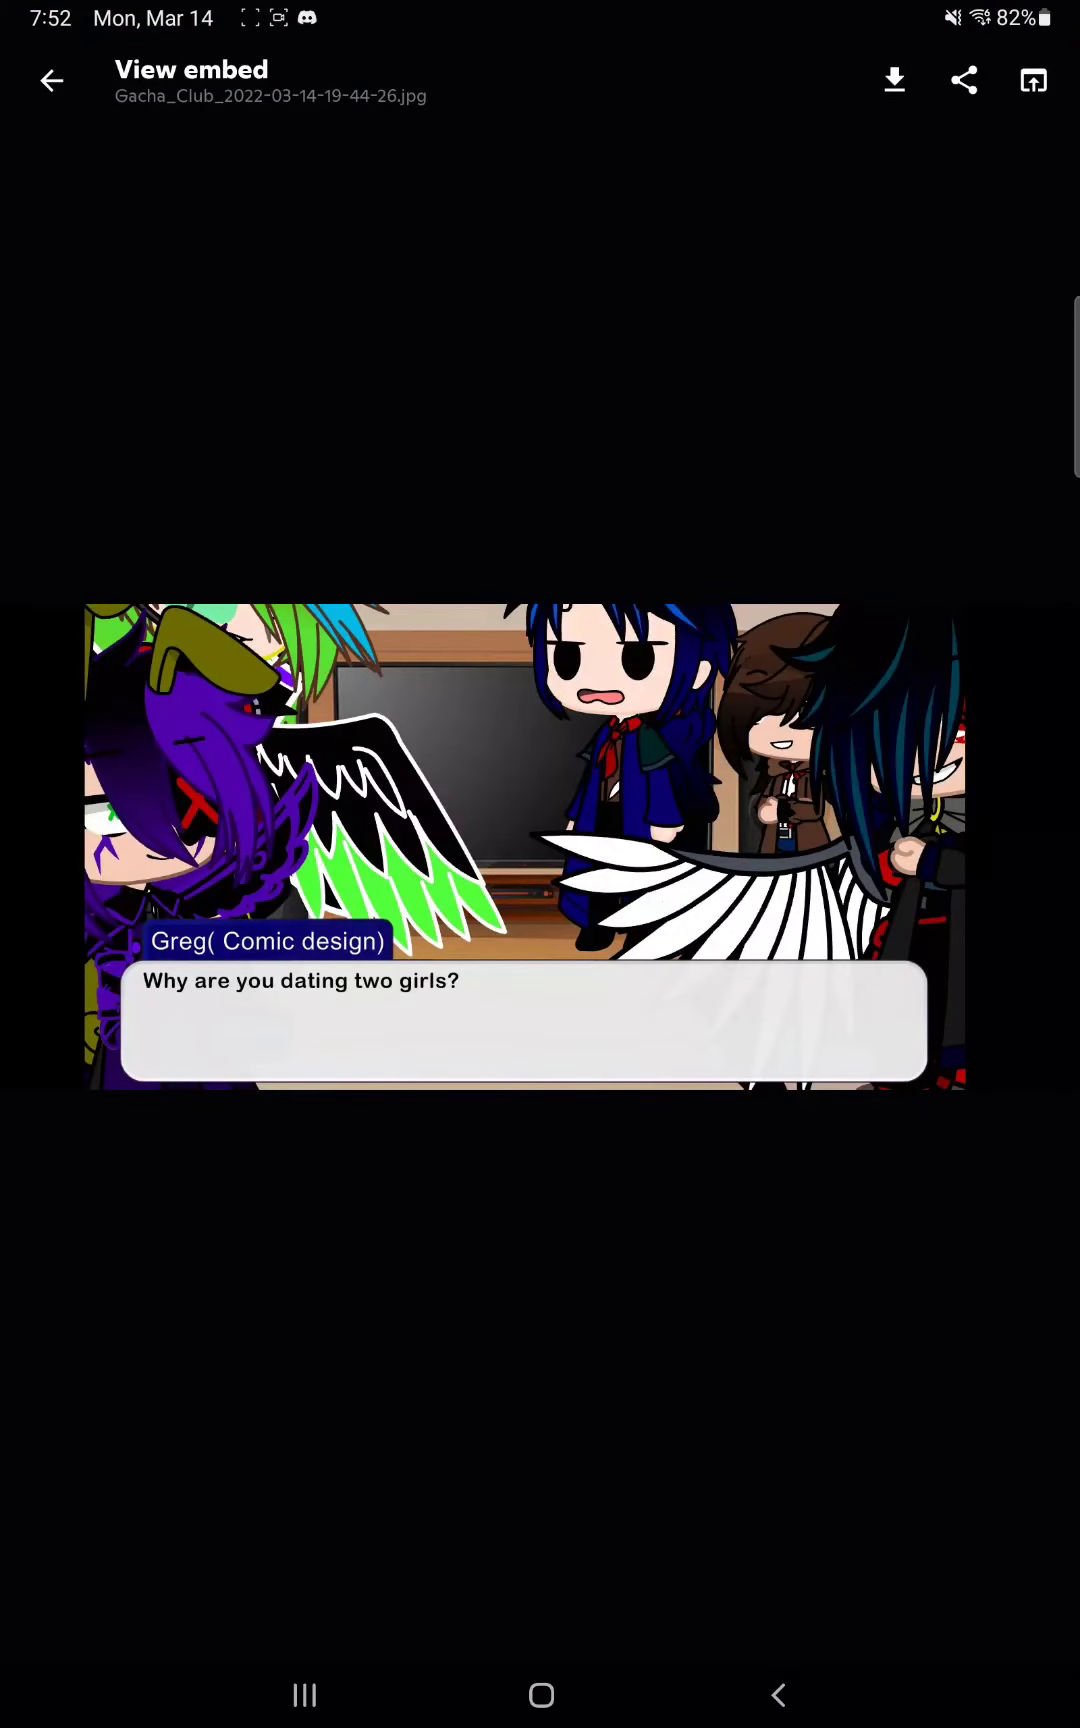
Close Greg's panel and open NéXD's 'It's weird and complicated…' panel full-screen.
{"action": "left_click", "coordinate": [51, 80]}
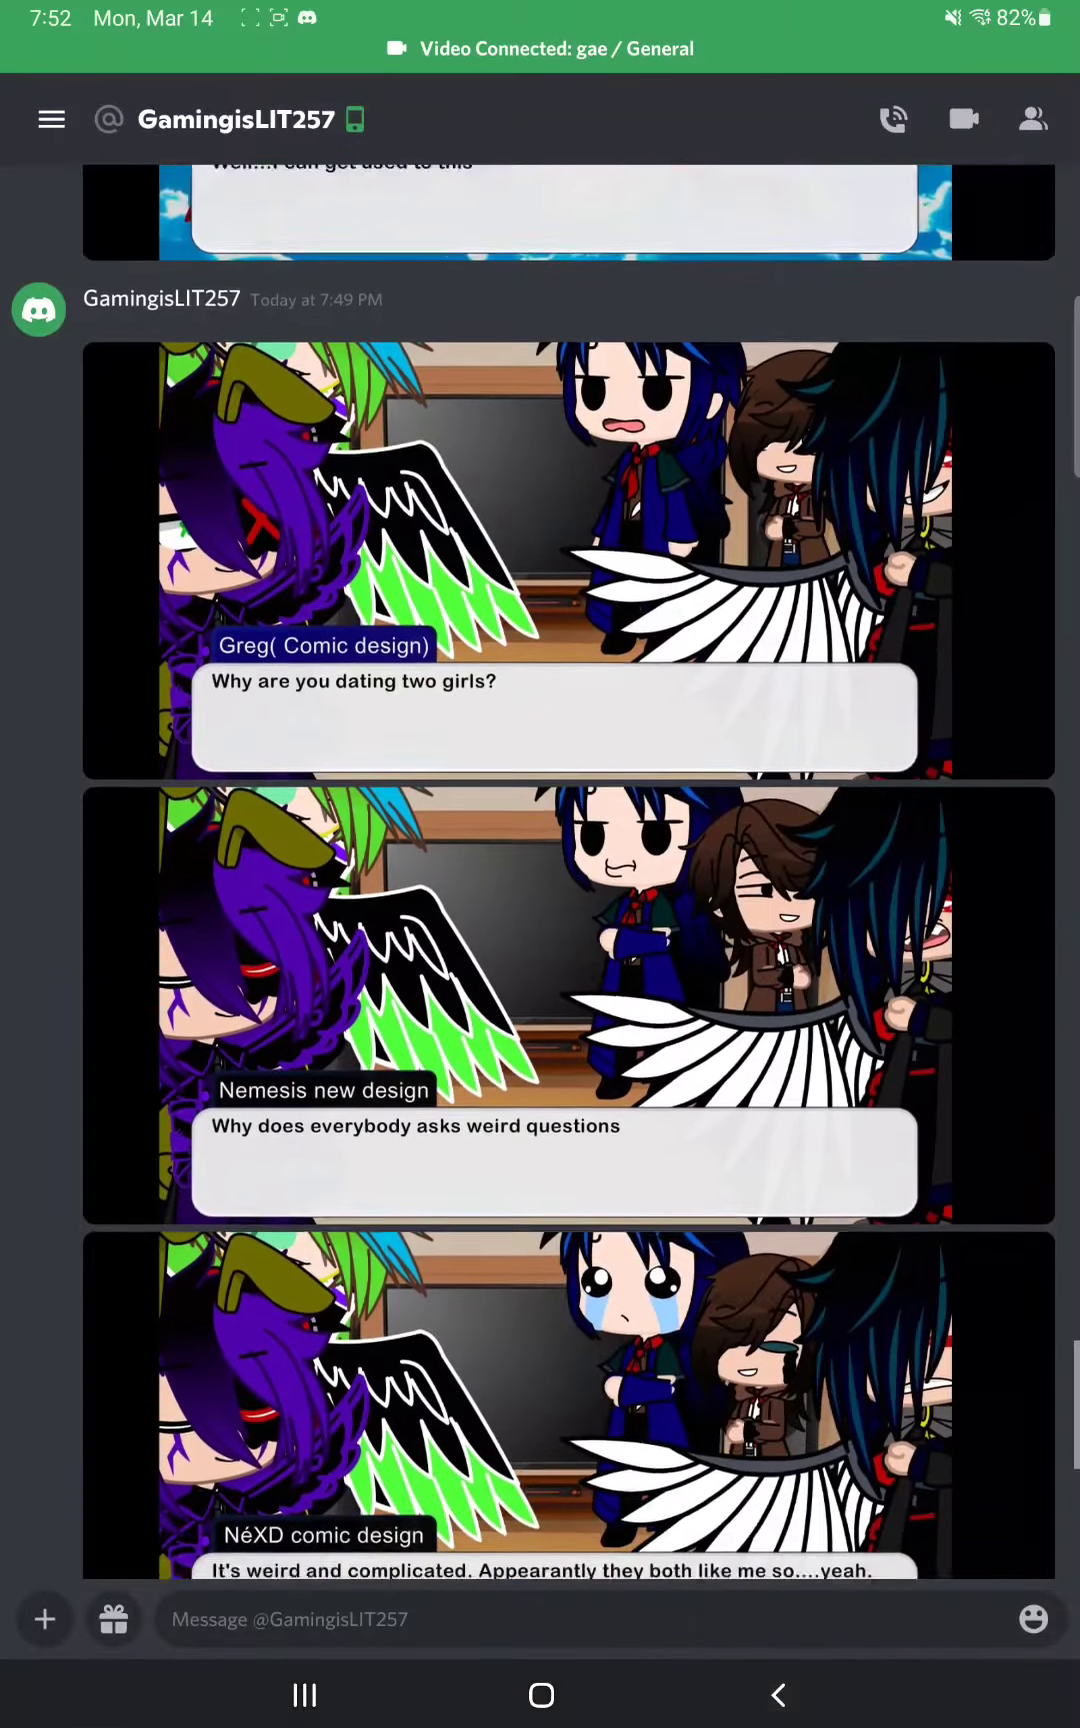
{"action": "left_click", "coordinate": [551, 992]}
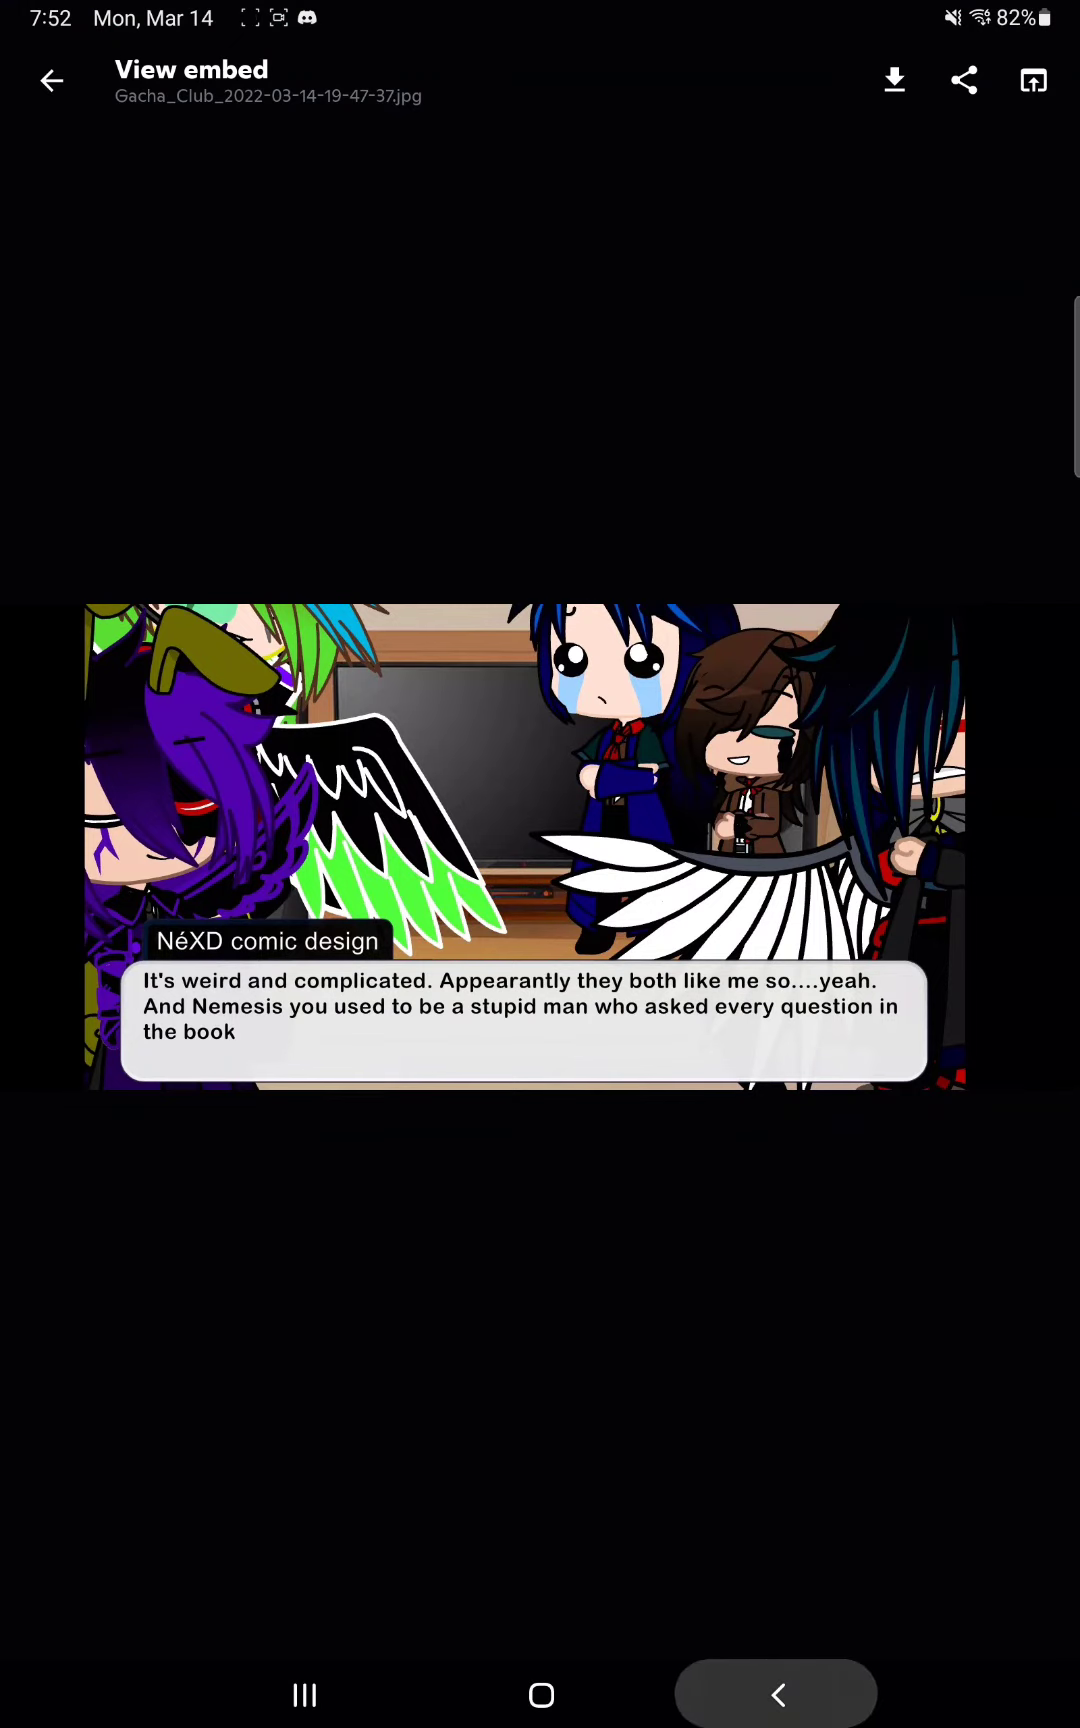
View William Afton's 'I...dont understand you' panel full-screen, then return and scroll the DM.
{"action": "left_click", "coordinate": [49, 80]}
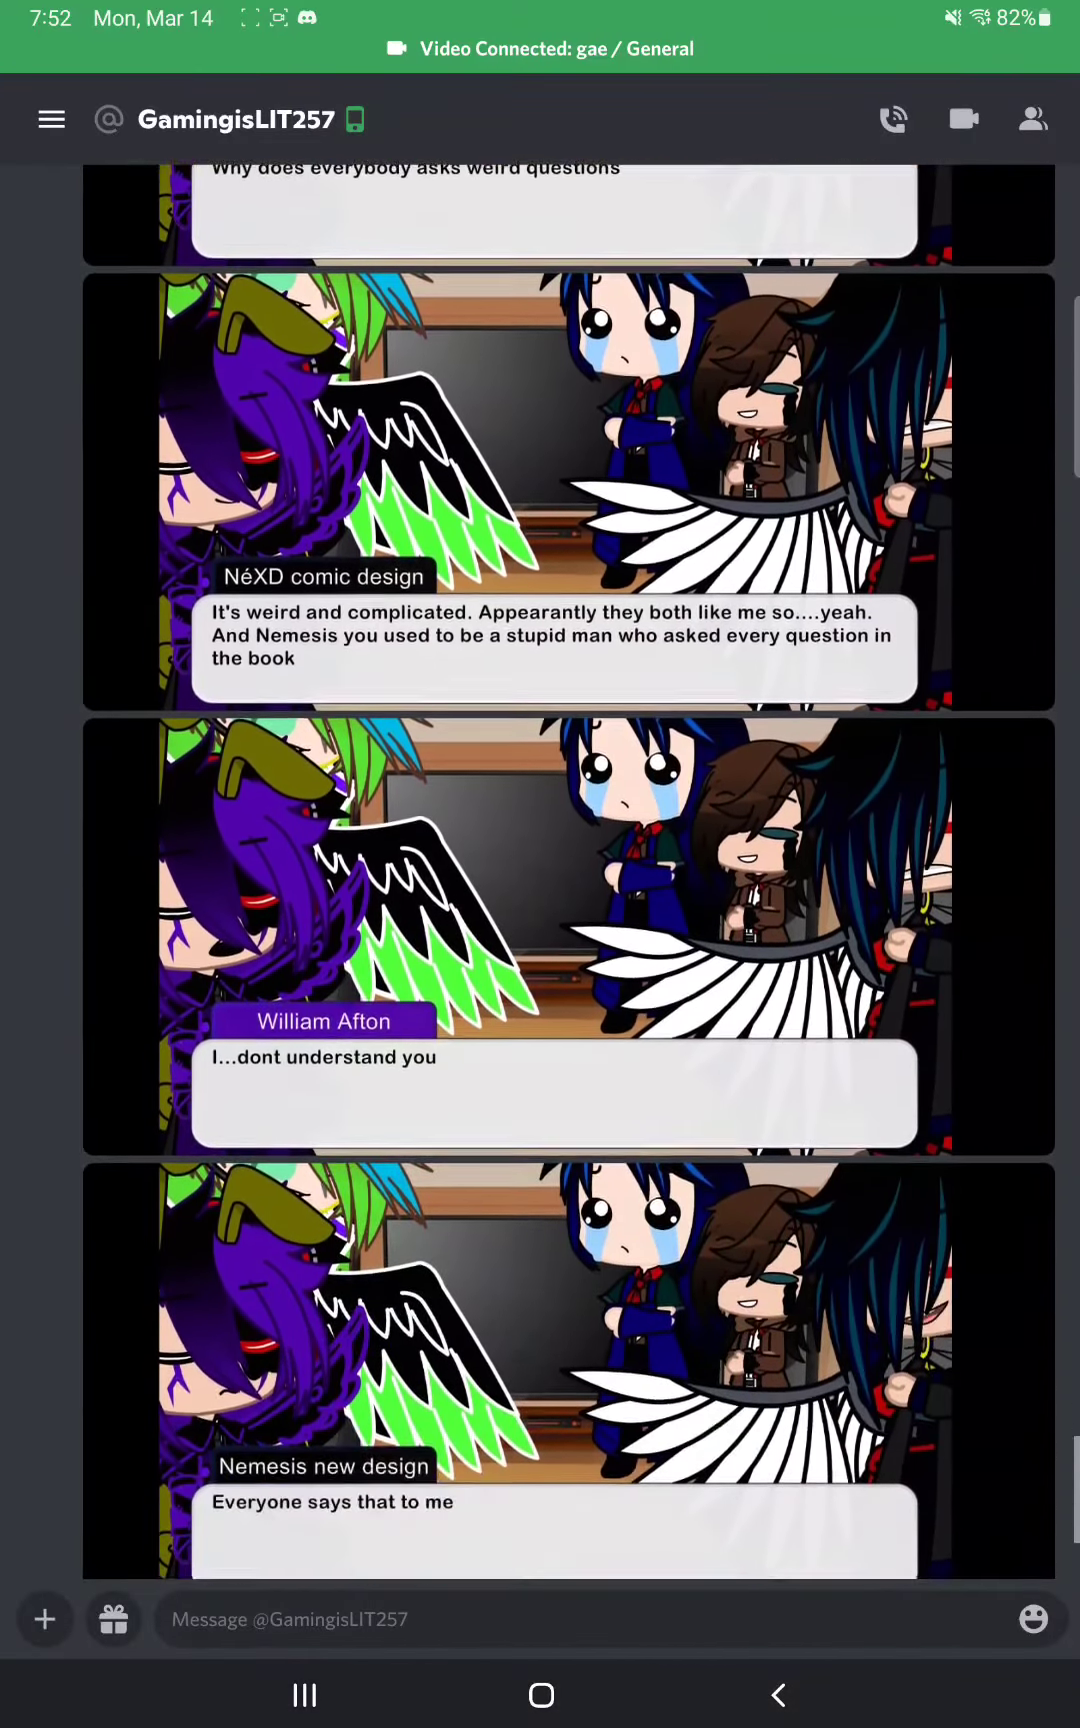
{"action": "left_click", "coordinate": [540, 911]}
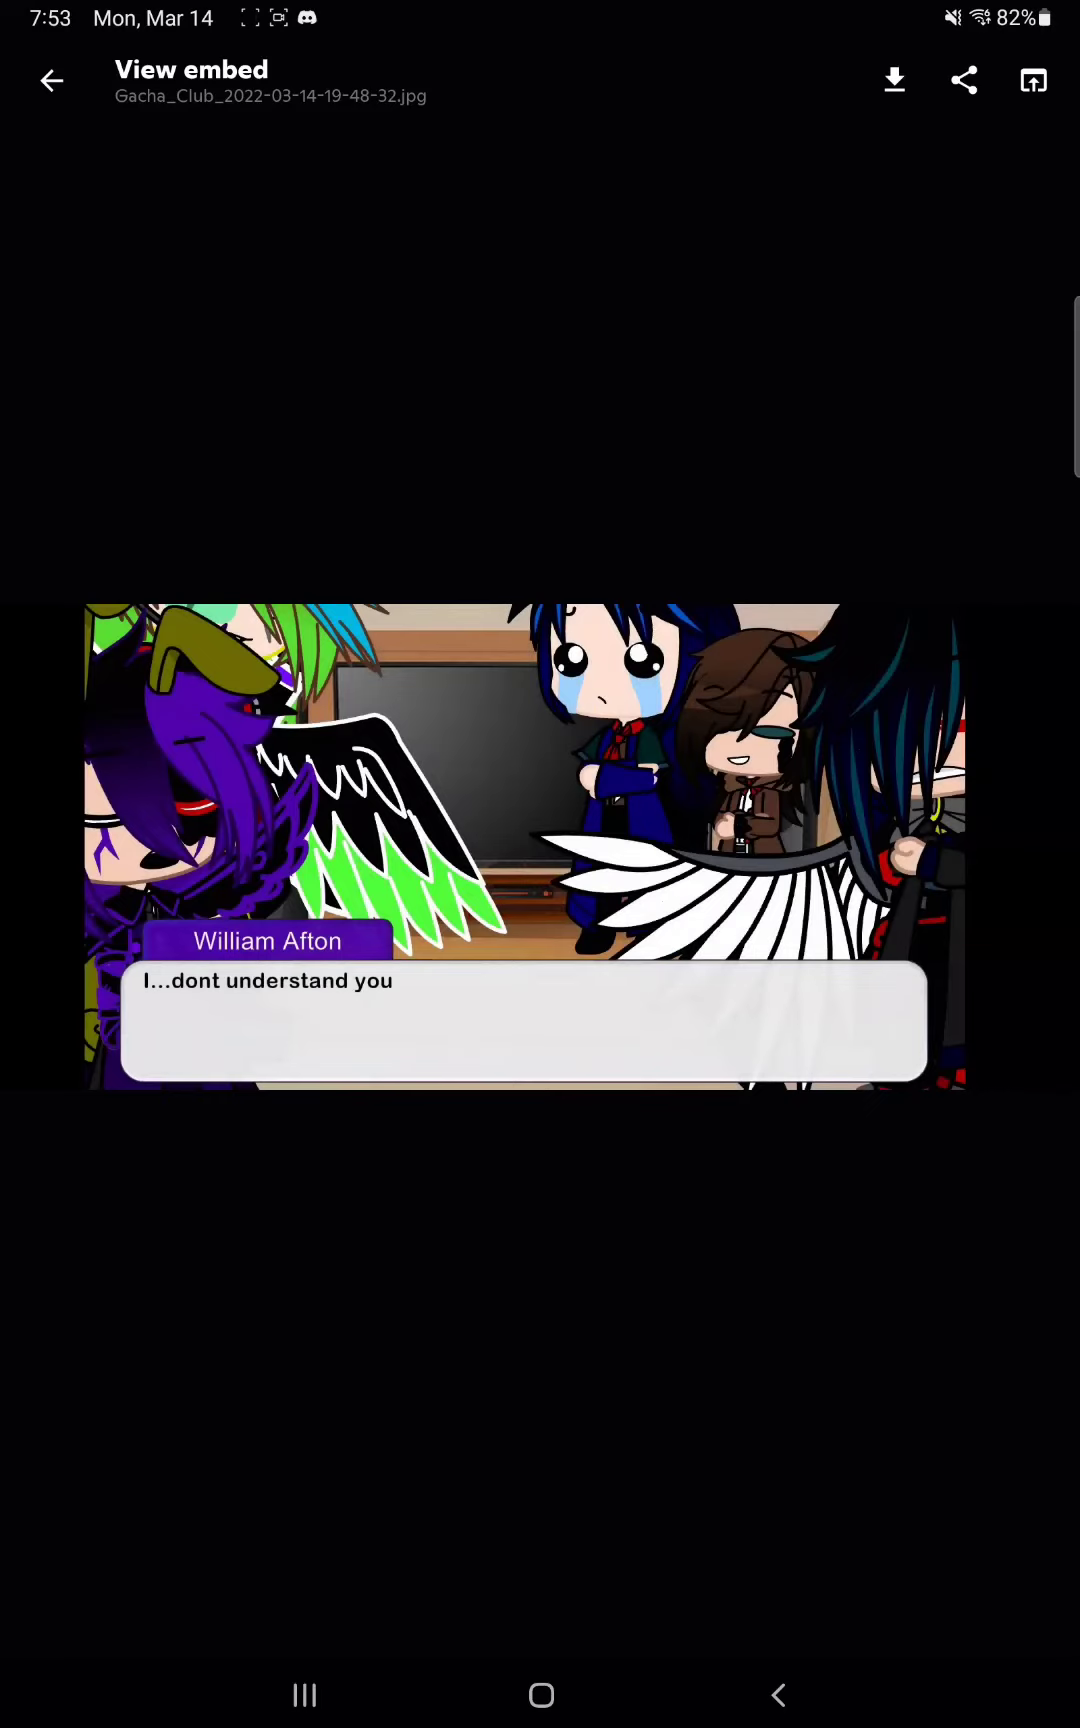
{"action": "left_click", "coordinate": [51, 81]}
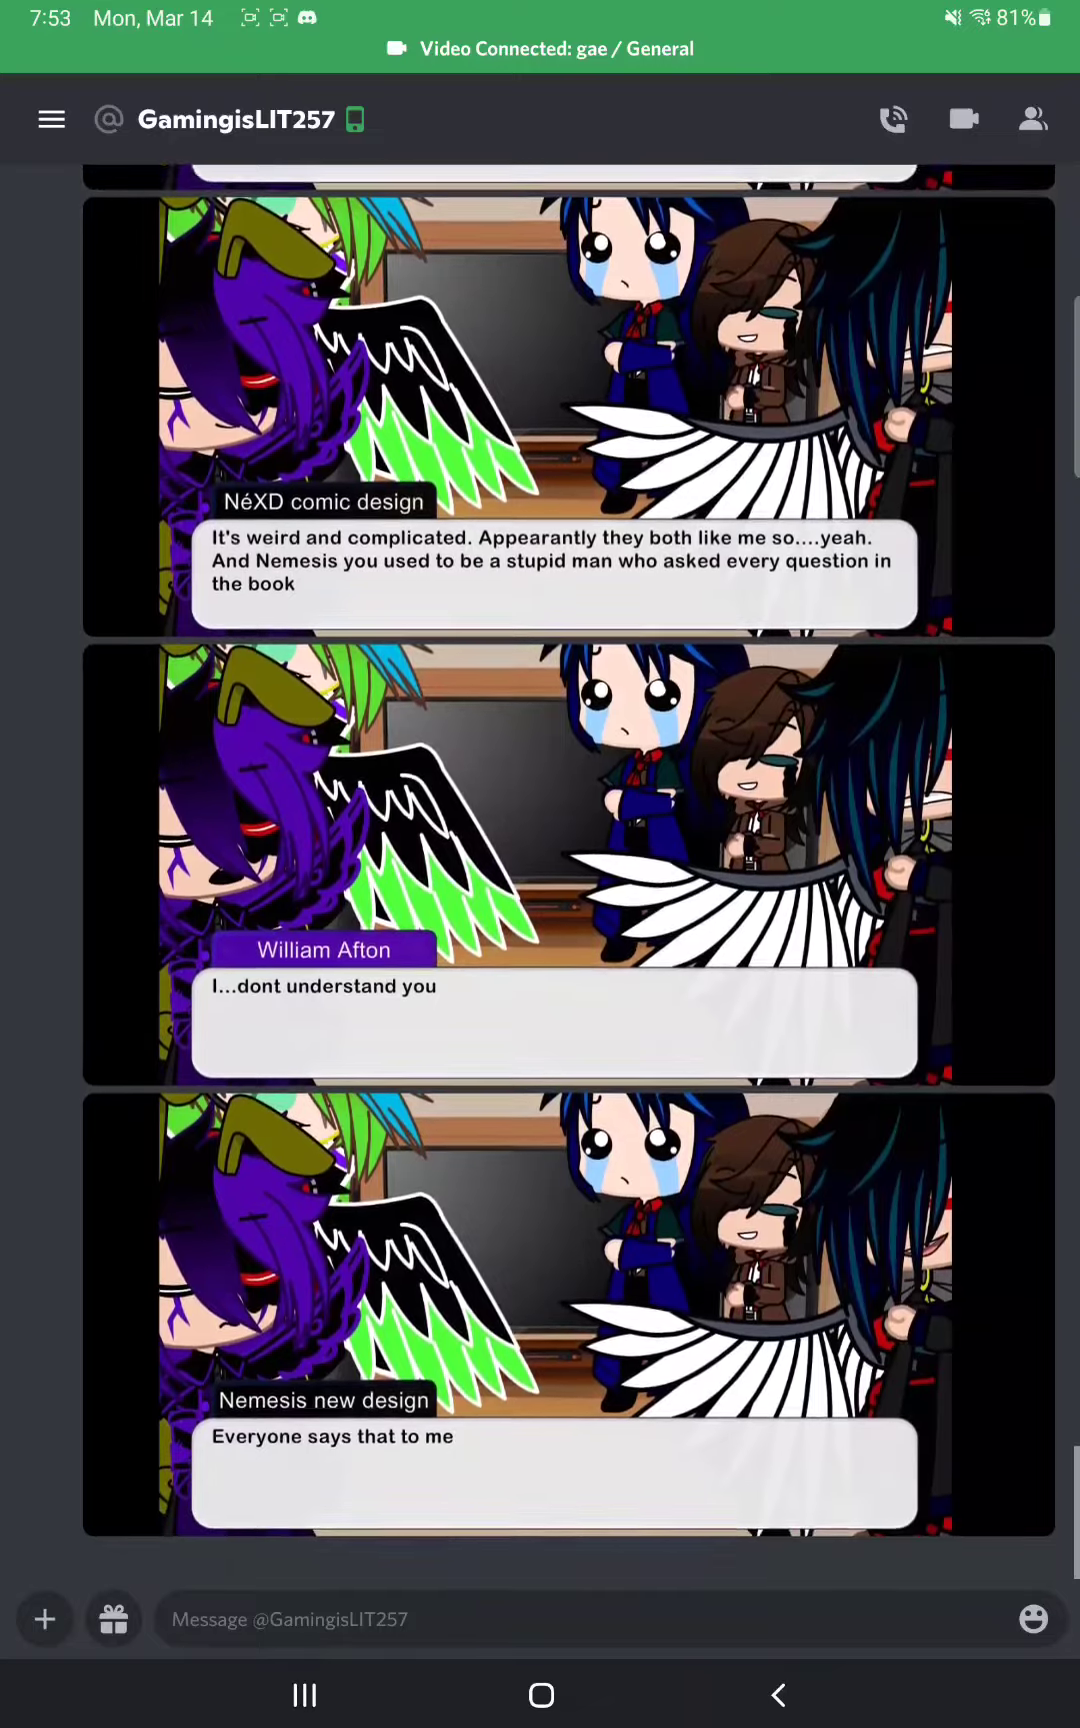
{"action": "scroll", "scroll_direction": "down", "scroll_amount": 3}
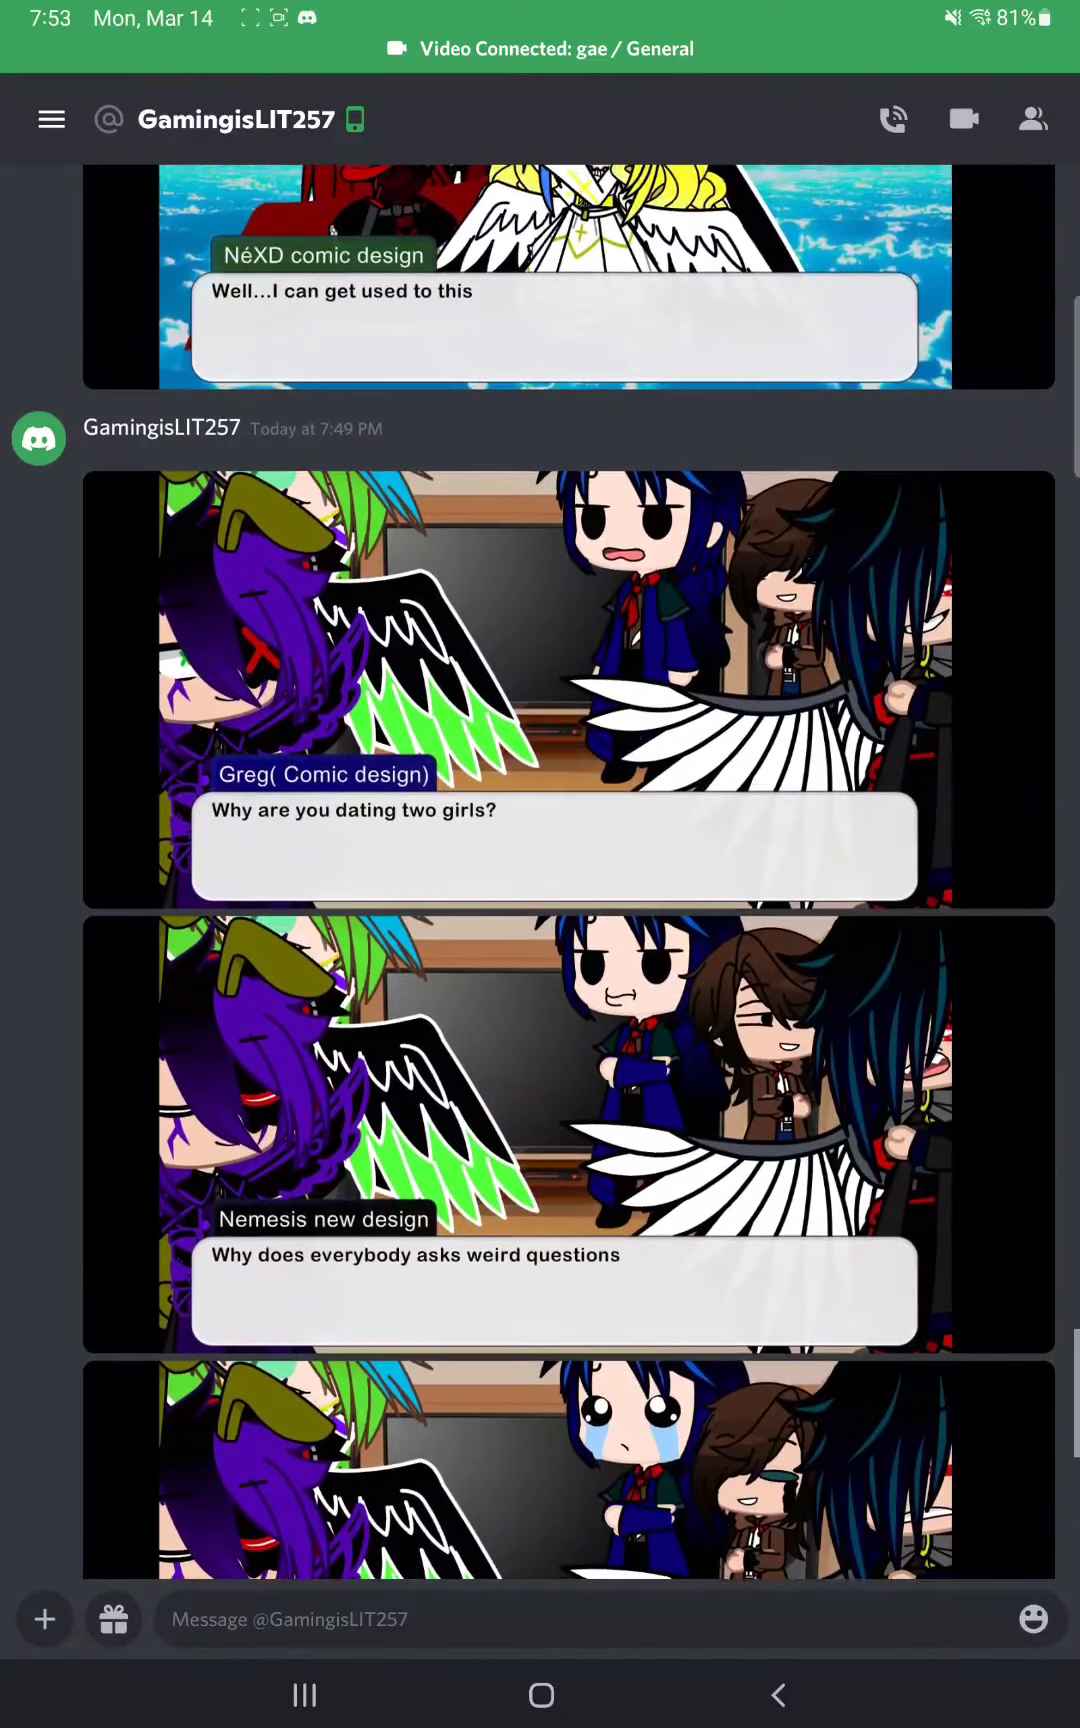